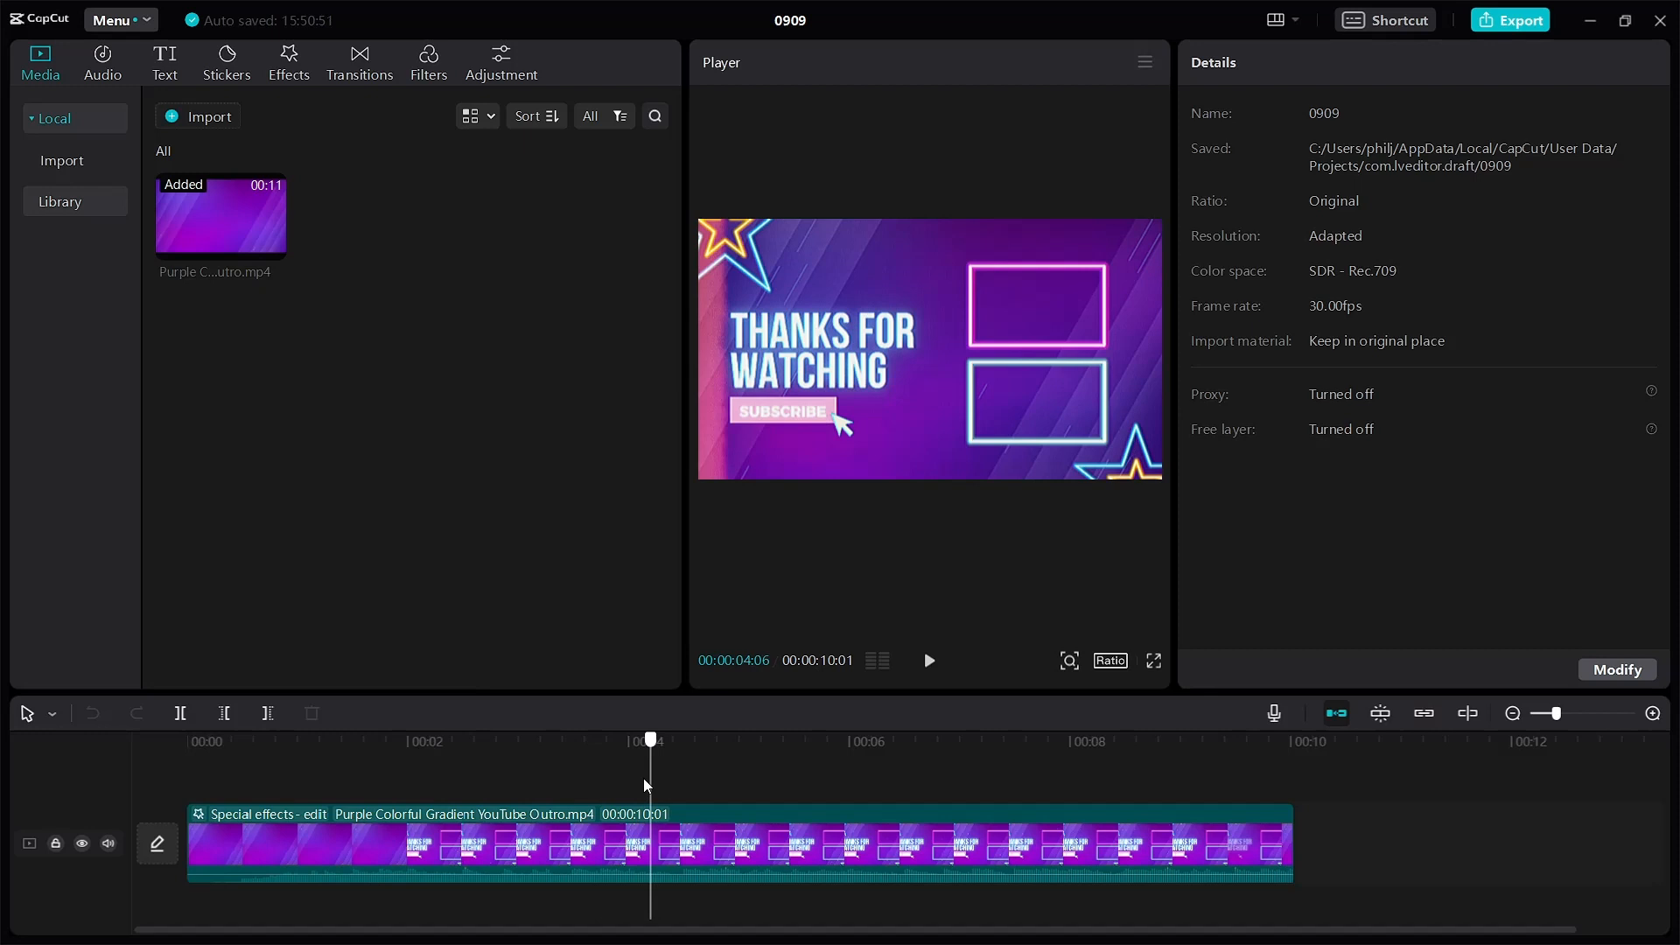
Step: Open CapCut's Effects library, which shows a 'Network error' message
{"action": "left_click", "coordinate": [187, 739]}
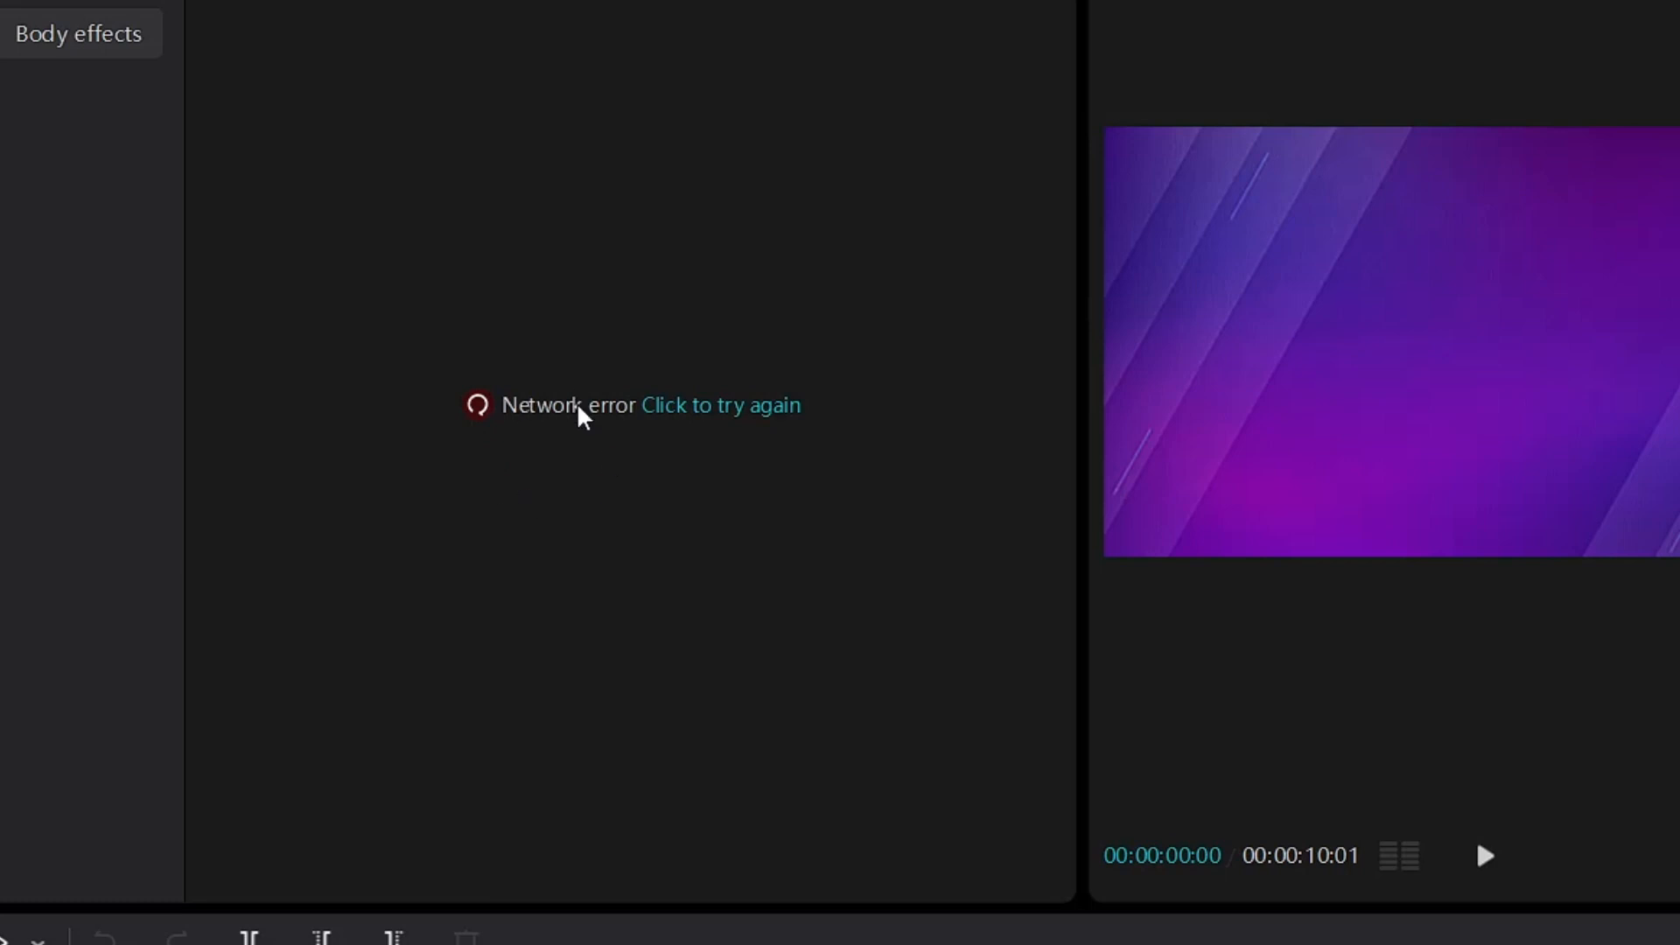
{"action": "mouse_move", "coordinate": [633, 383]}
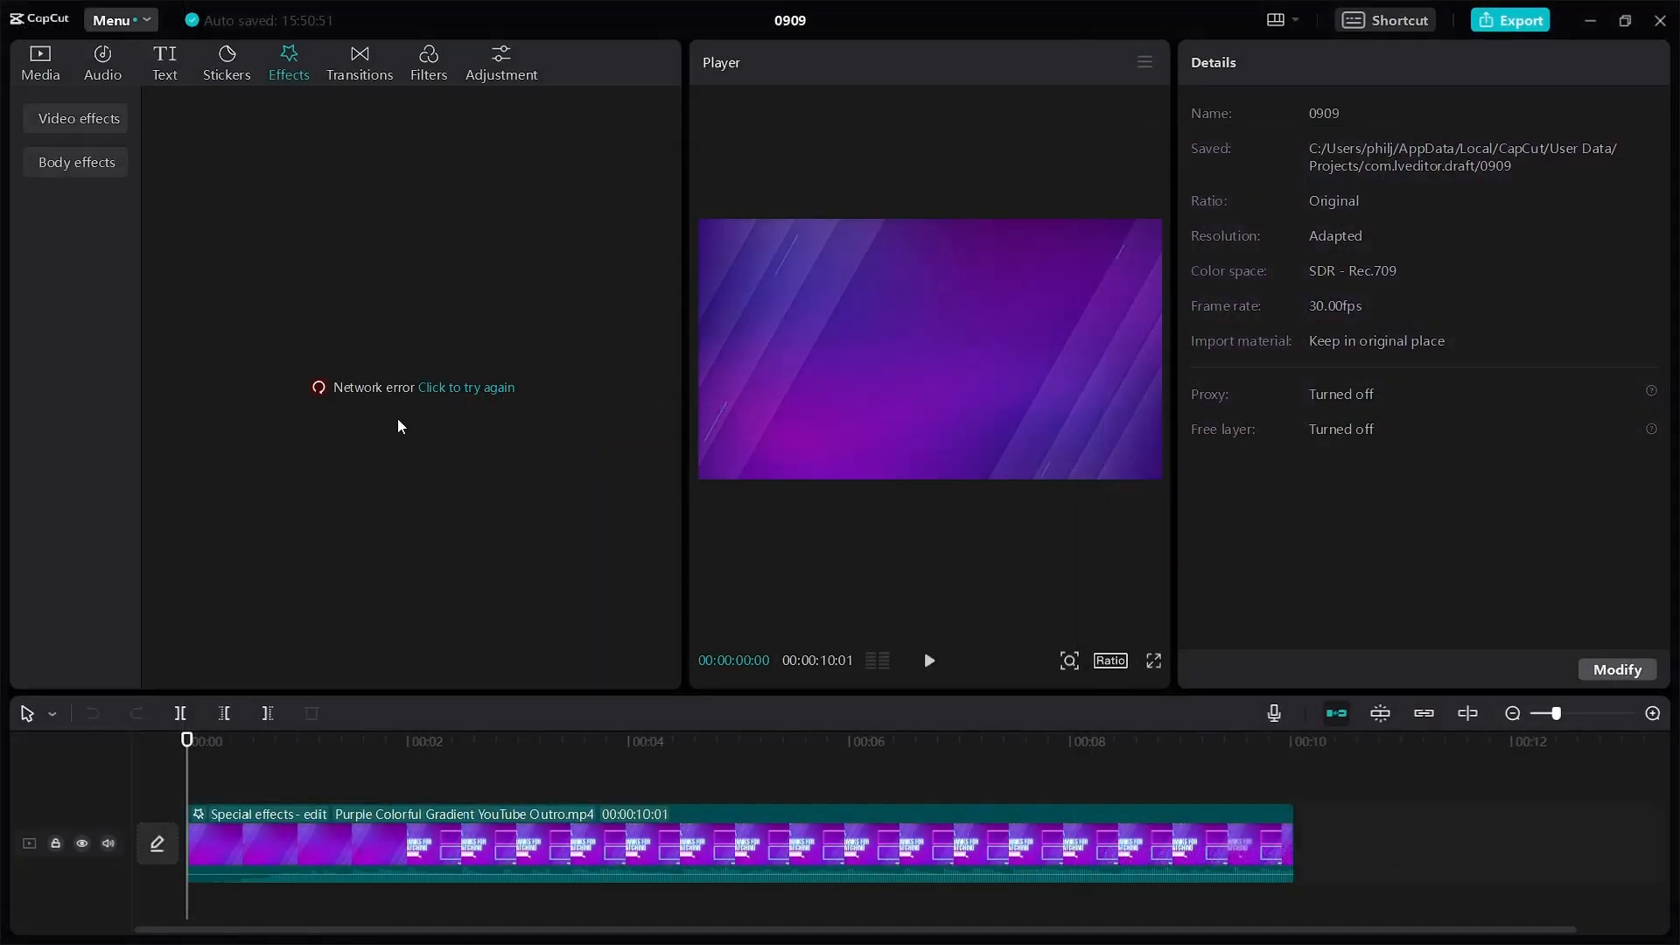
{"action": "mouse_move", "coordinate": [406, 487]}
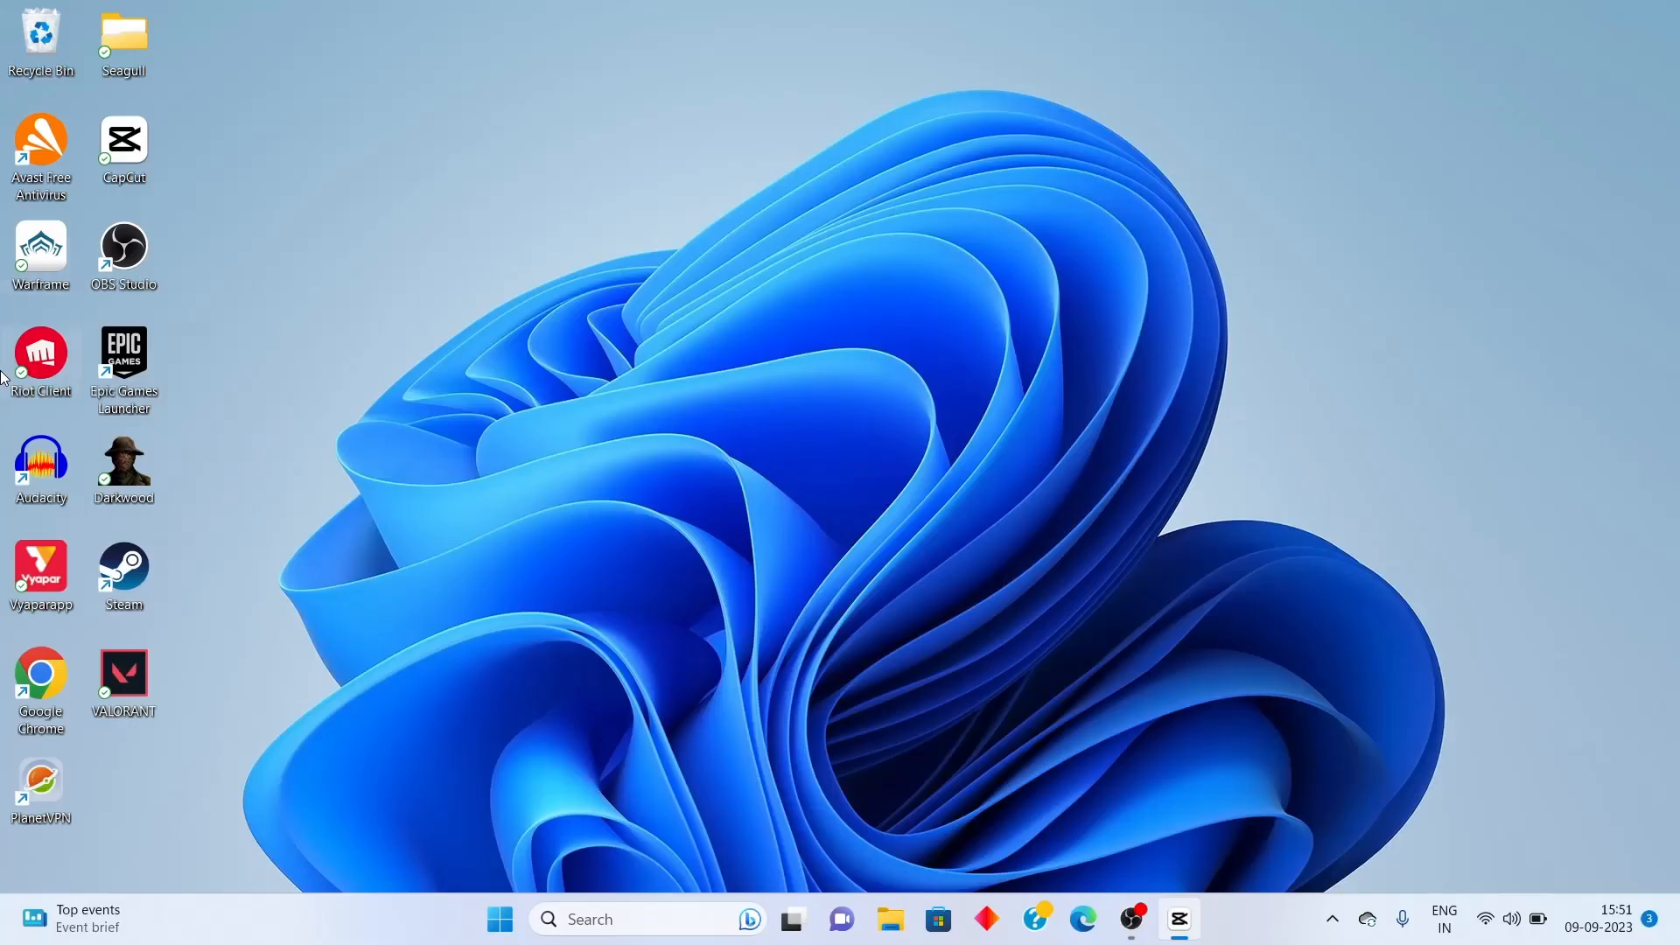
Step: Search 'planet vpn' in Google Chrome and open the Planet VPN result
{"action": "double_click", "coordinate": [39, 682]}
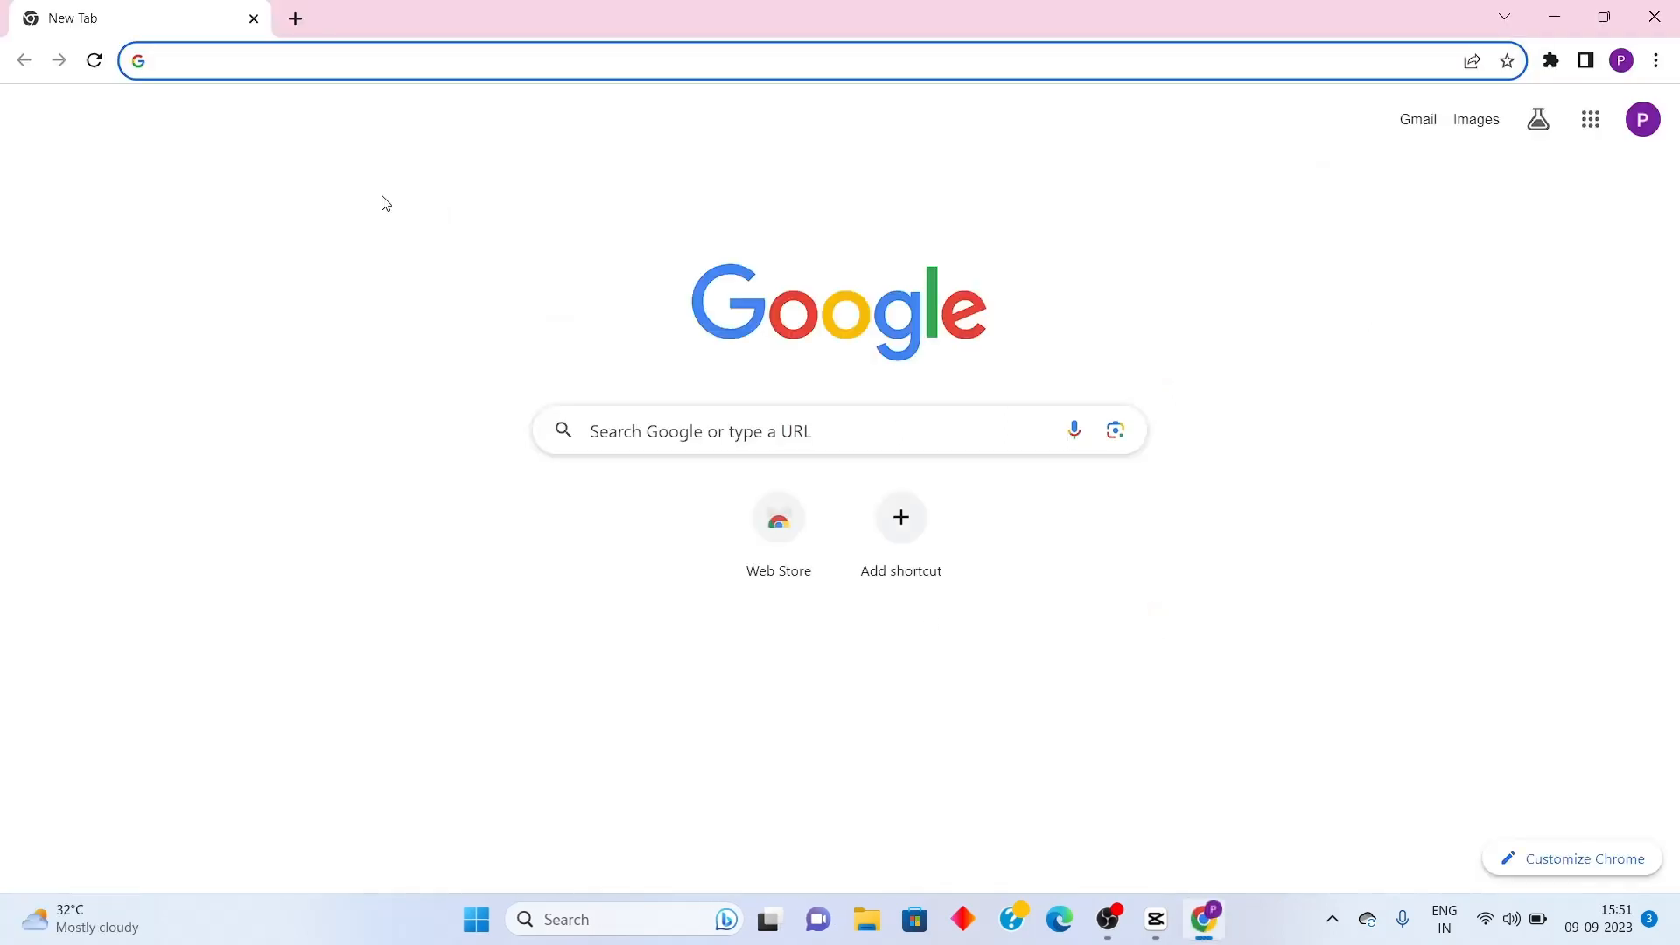
{"action": "type", "text": "planrt"}
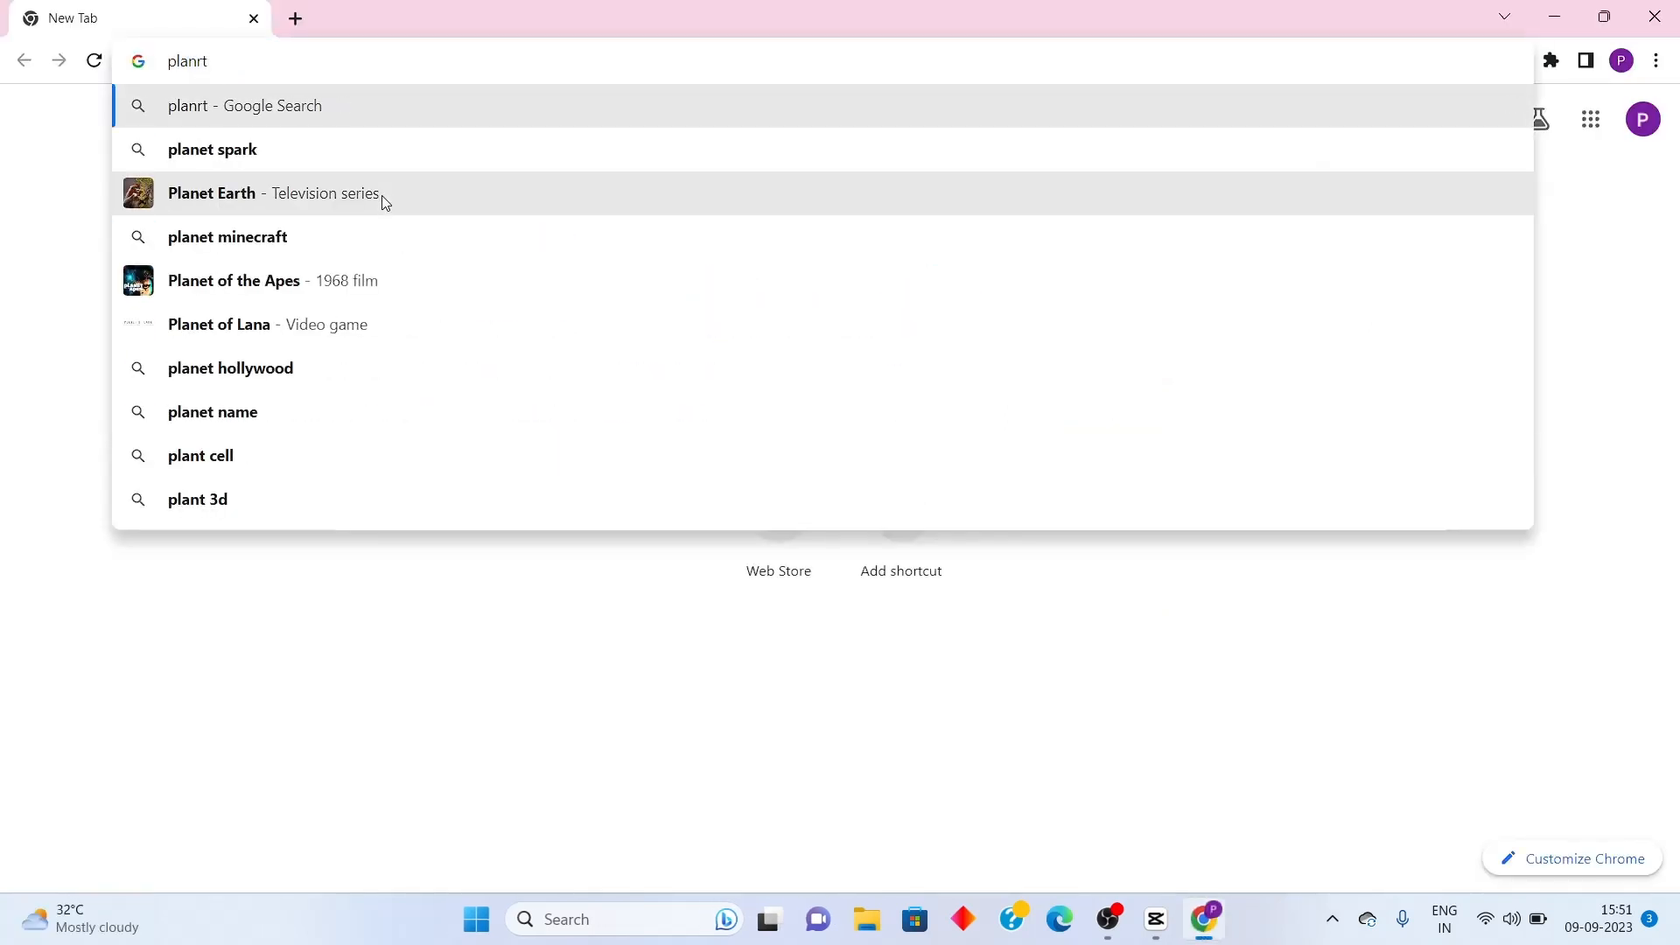
{"action": "type", "text": "planet vpn"}
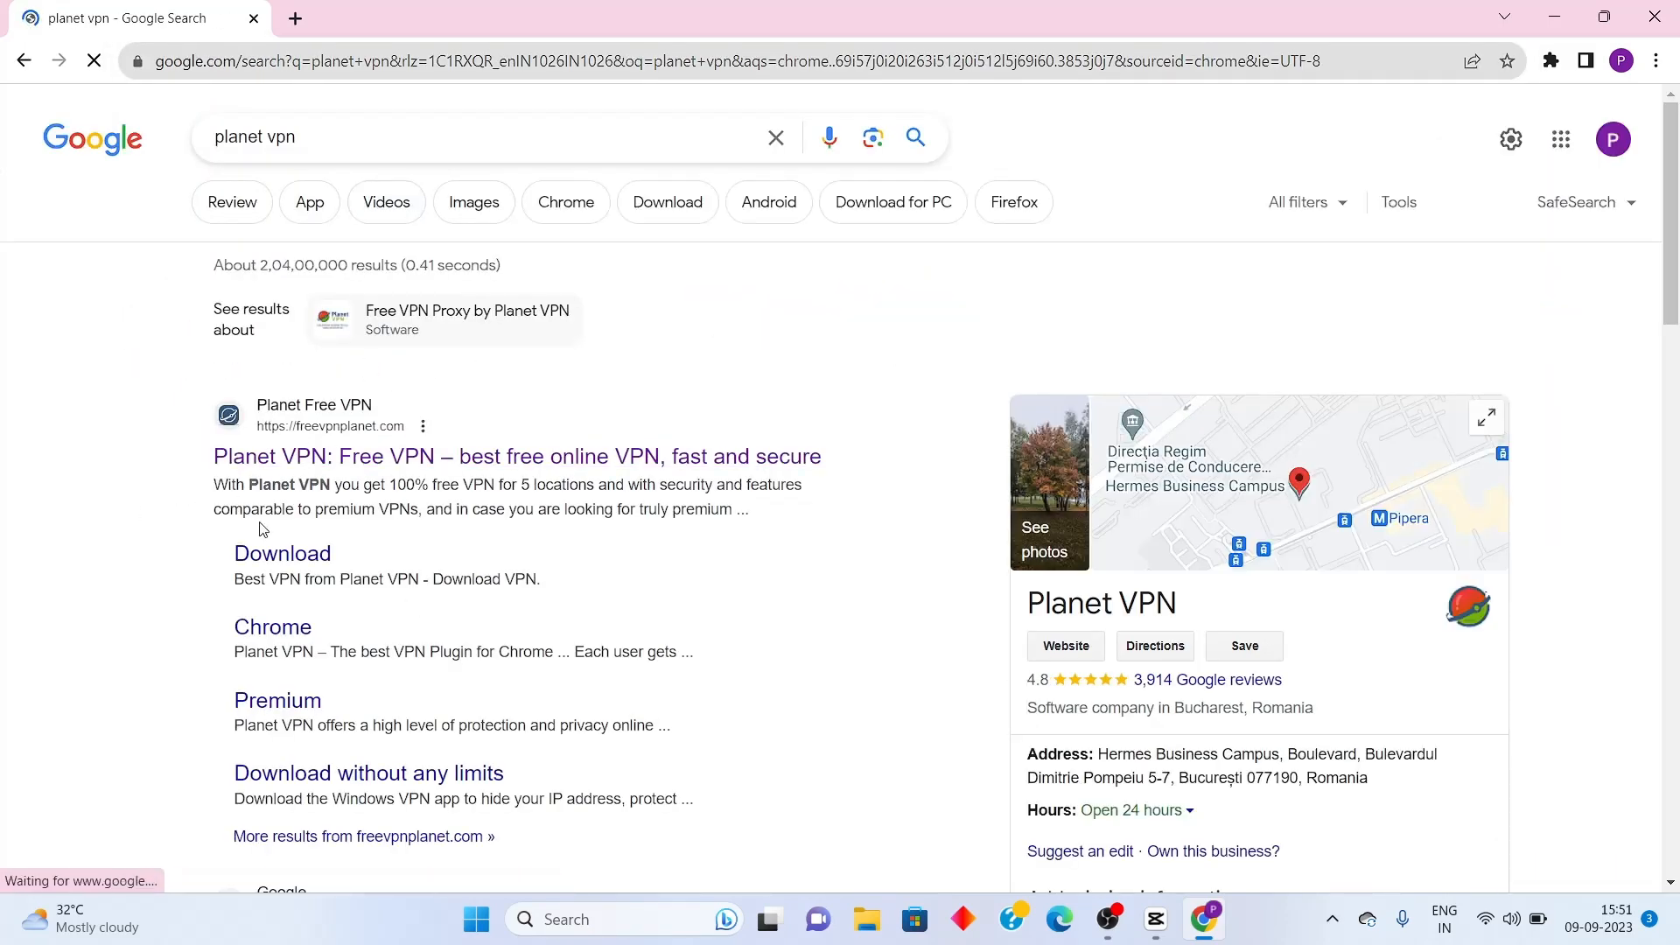
{"action": "left_click", "coordinate": [516, 455]}
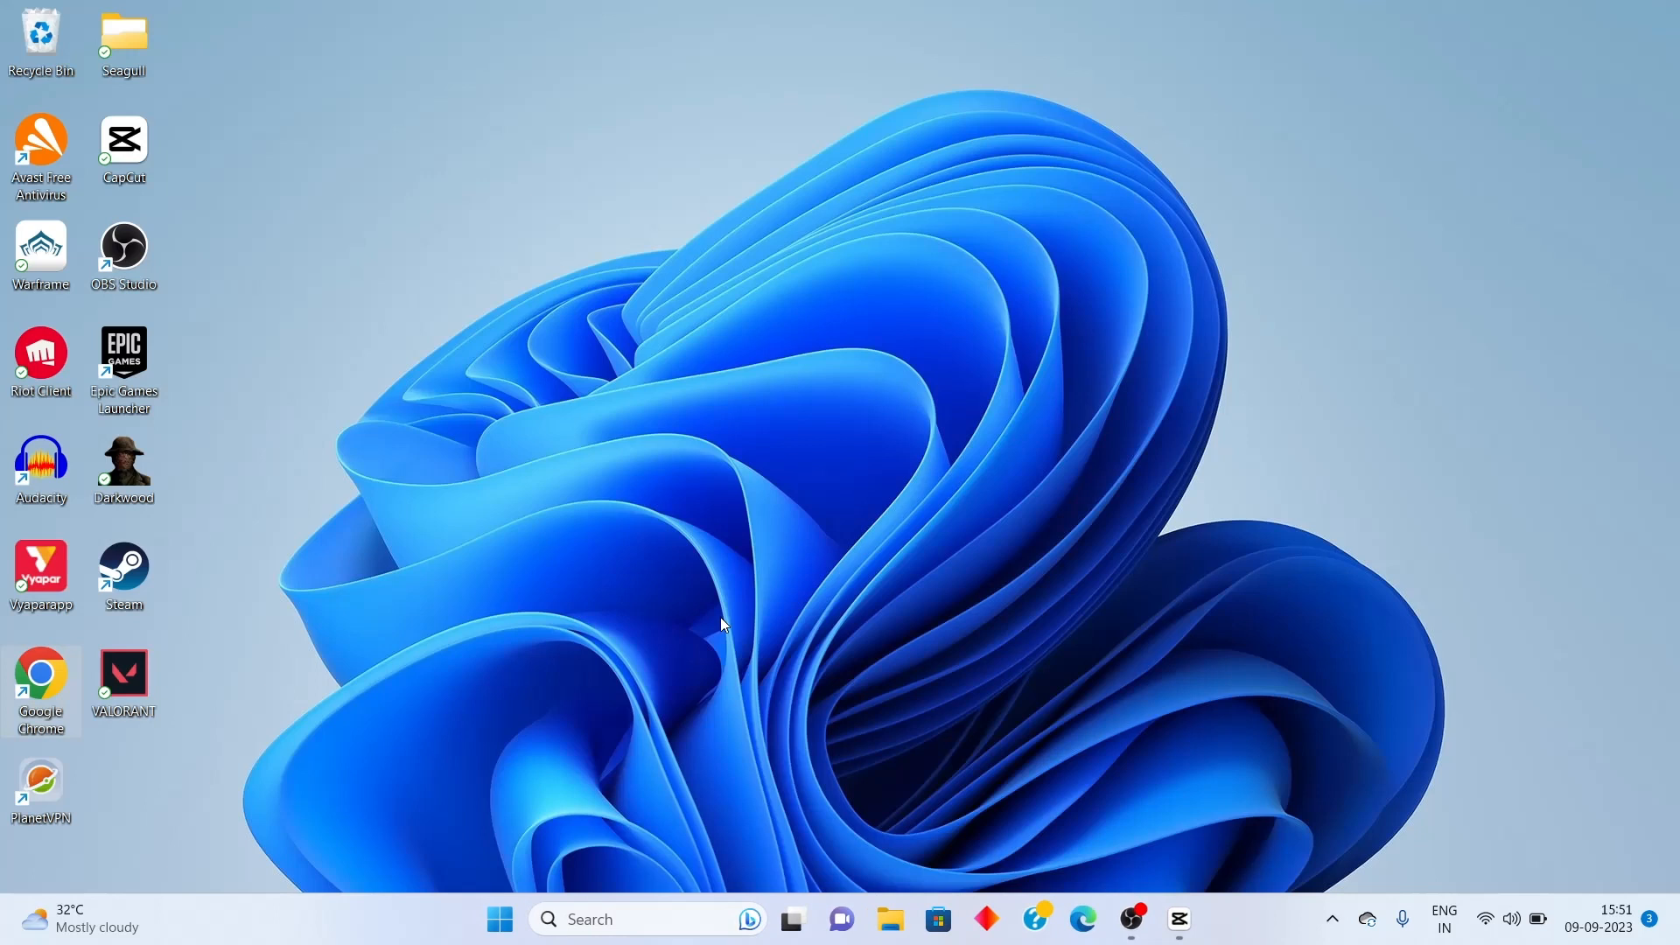
{"action": "mouse_move", "coordinate": [1256, 879]}
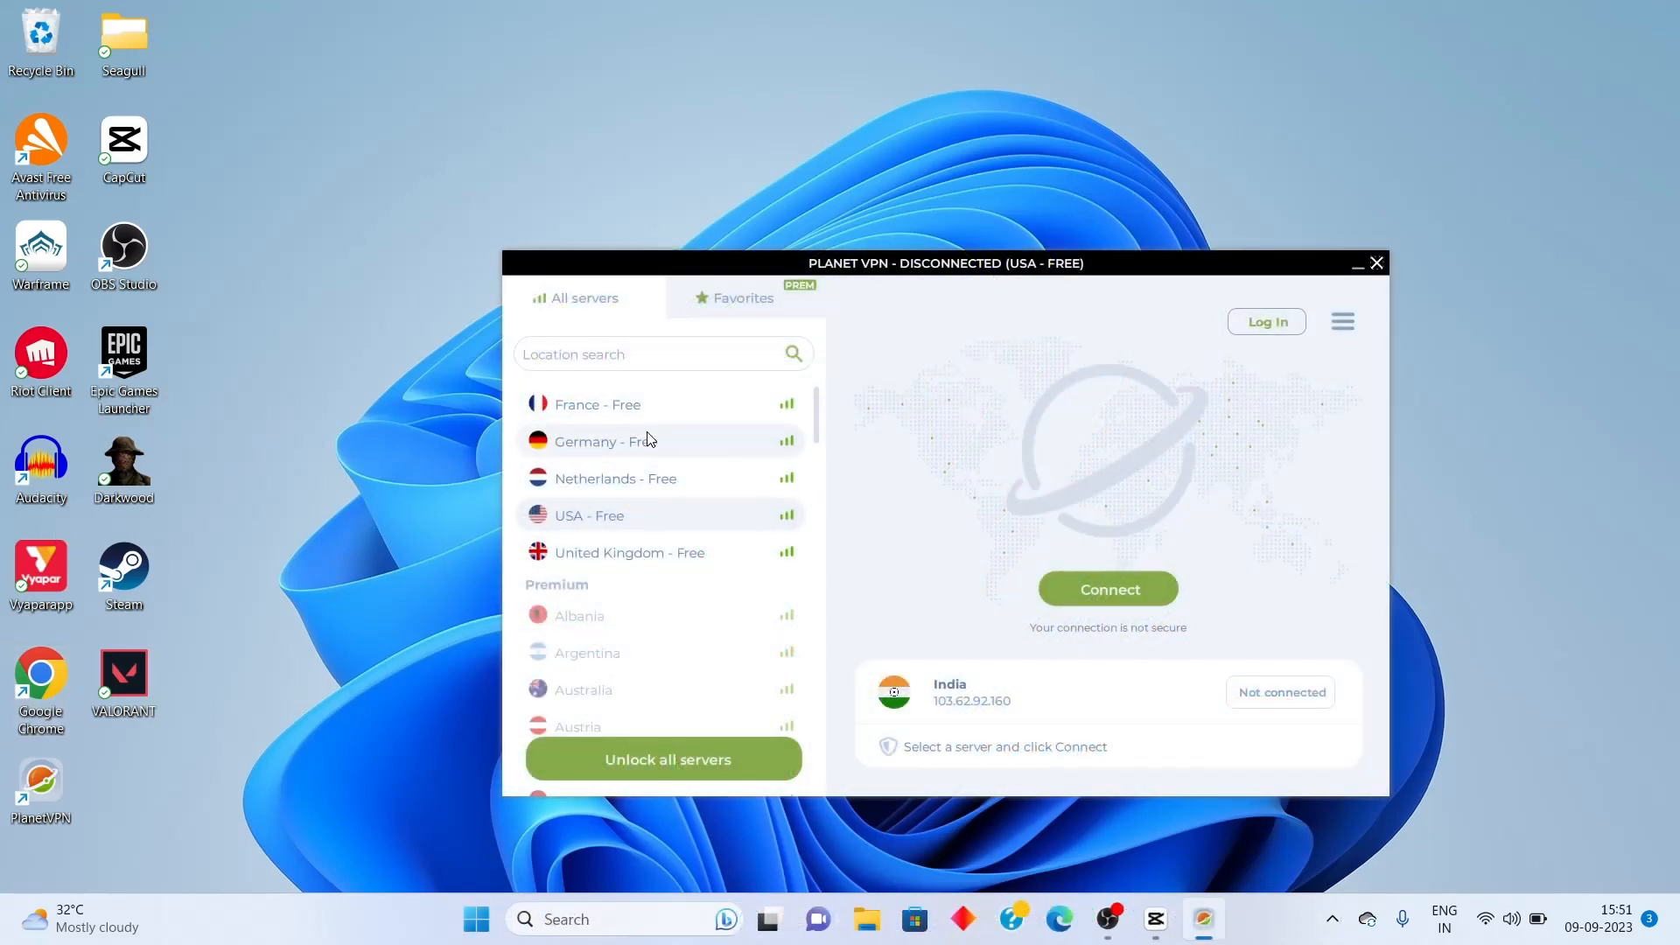
Step: Connect Planet VPN through a free server from the All servers list
{"action": "left_click", "coordinate": [603, 440]}
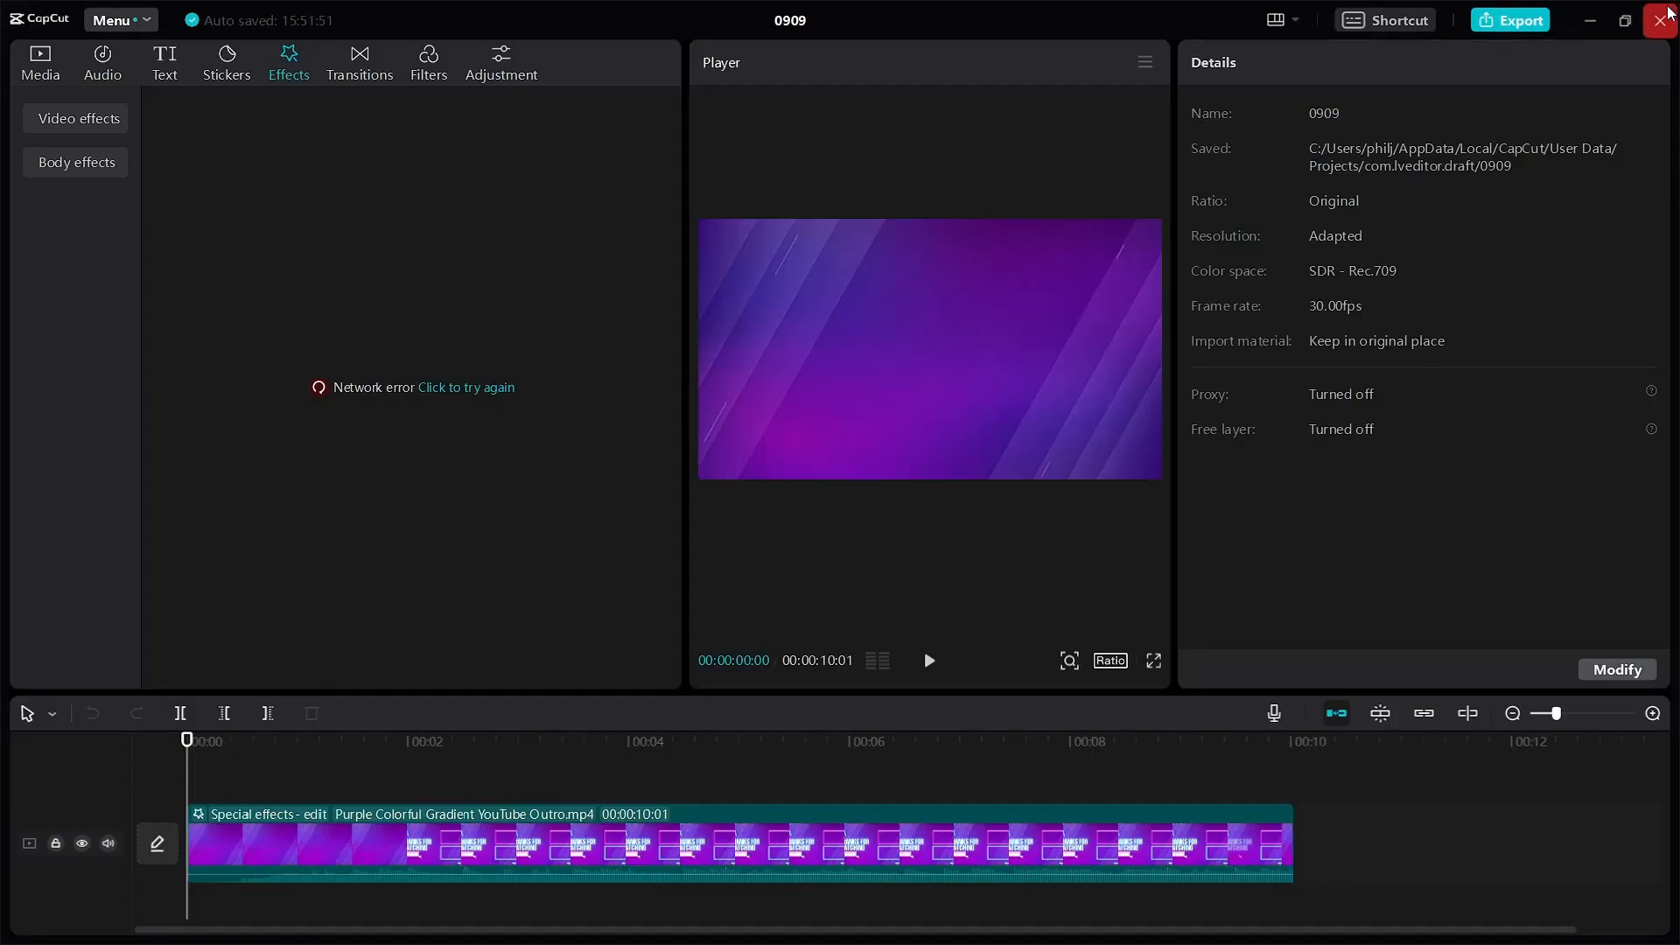
Step: Restart CapCut and confirm the Effects, Transitions and Filters libraries load thumbnails
{"action": "left_click", "coordinate": [40, 61]}
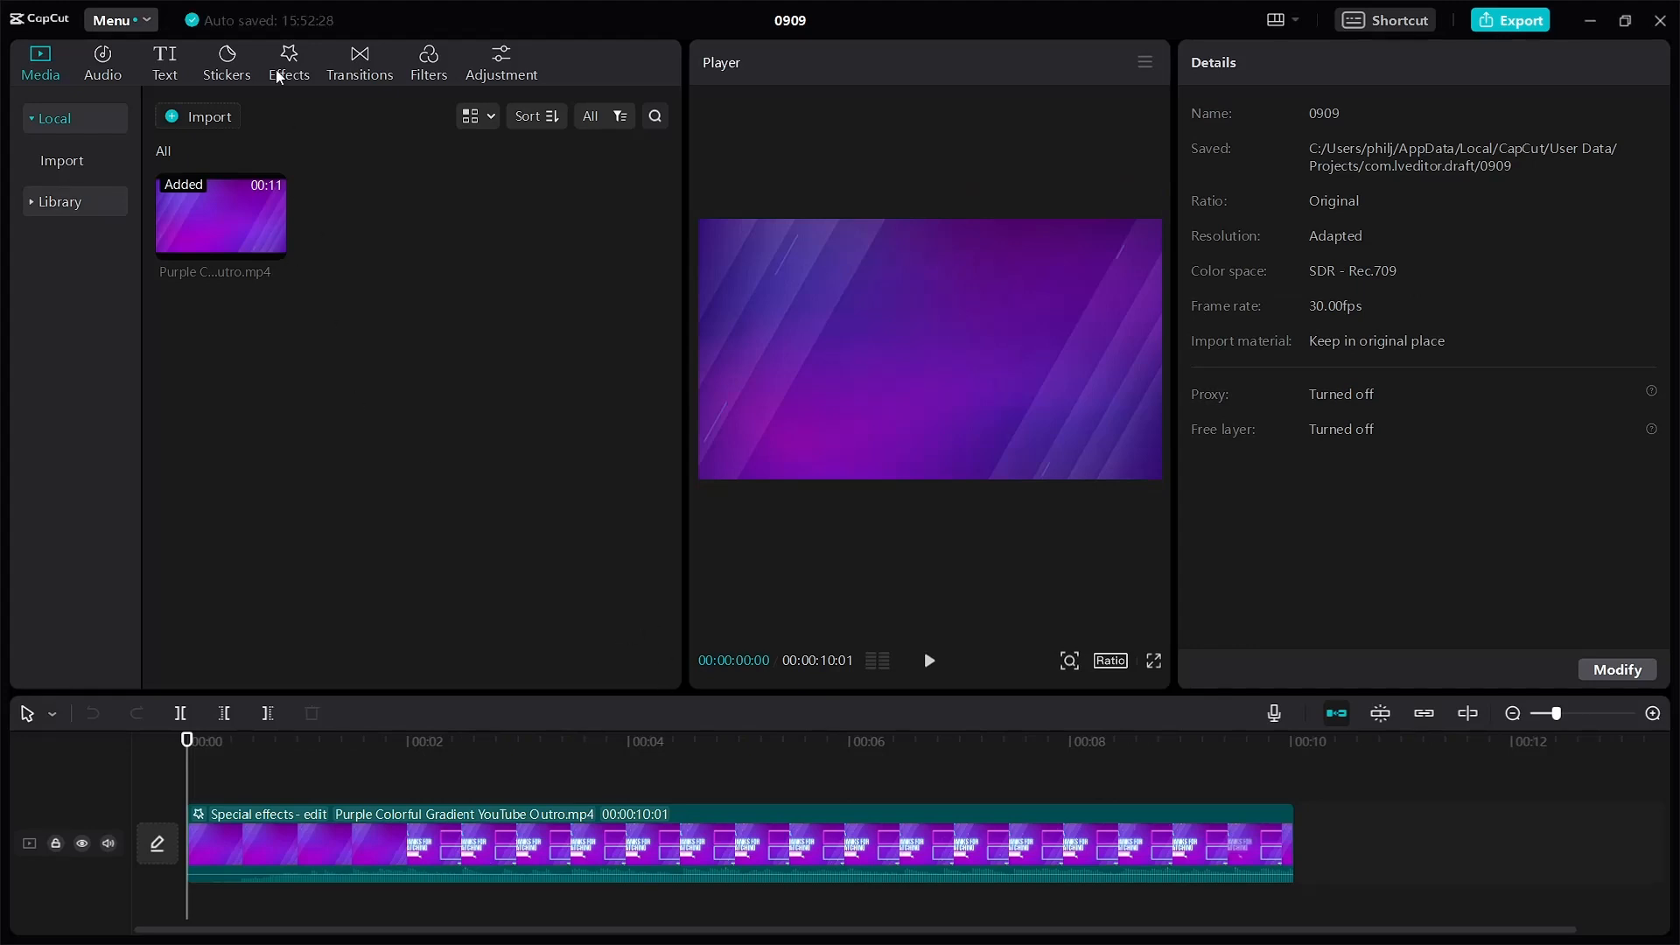
{"action": "left_click", "coordinate": [287, 62]}
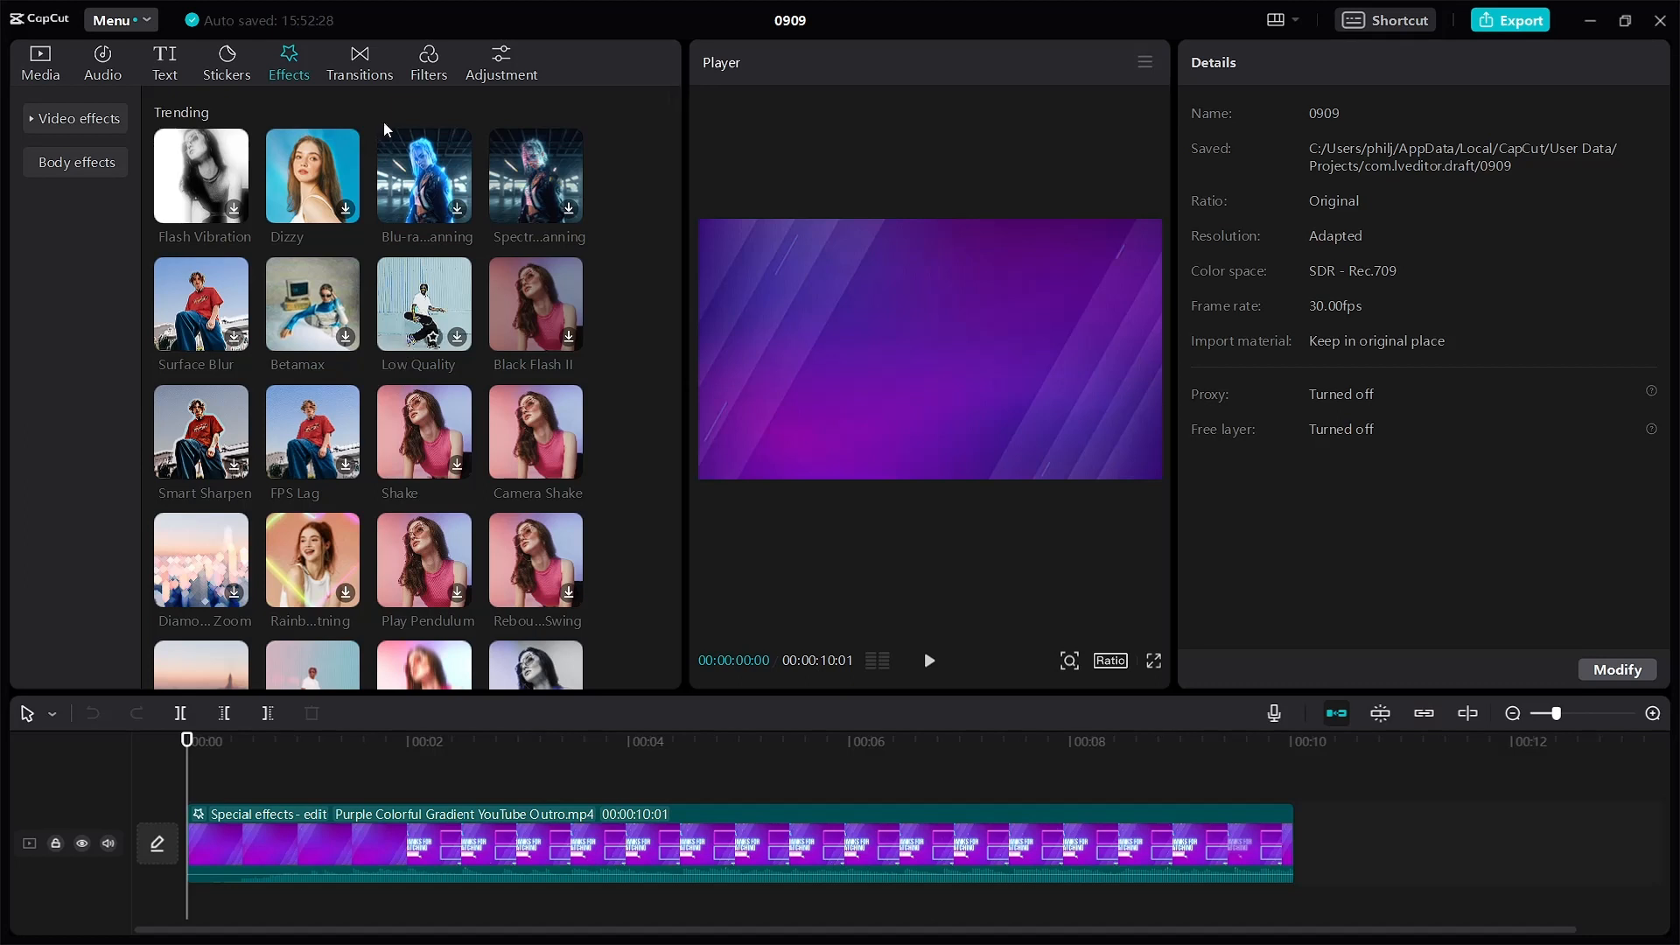
{"action": "left_click", "coordinate": [359, 62]}
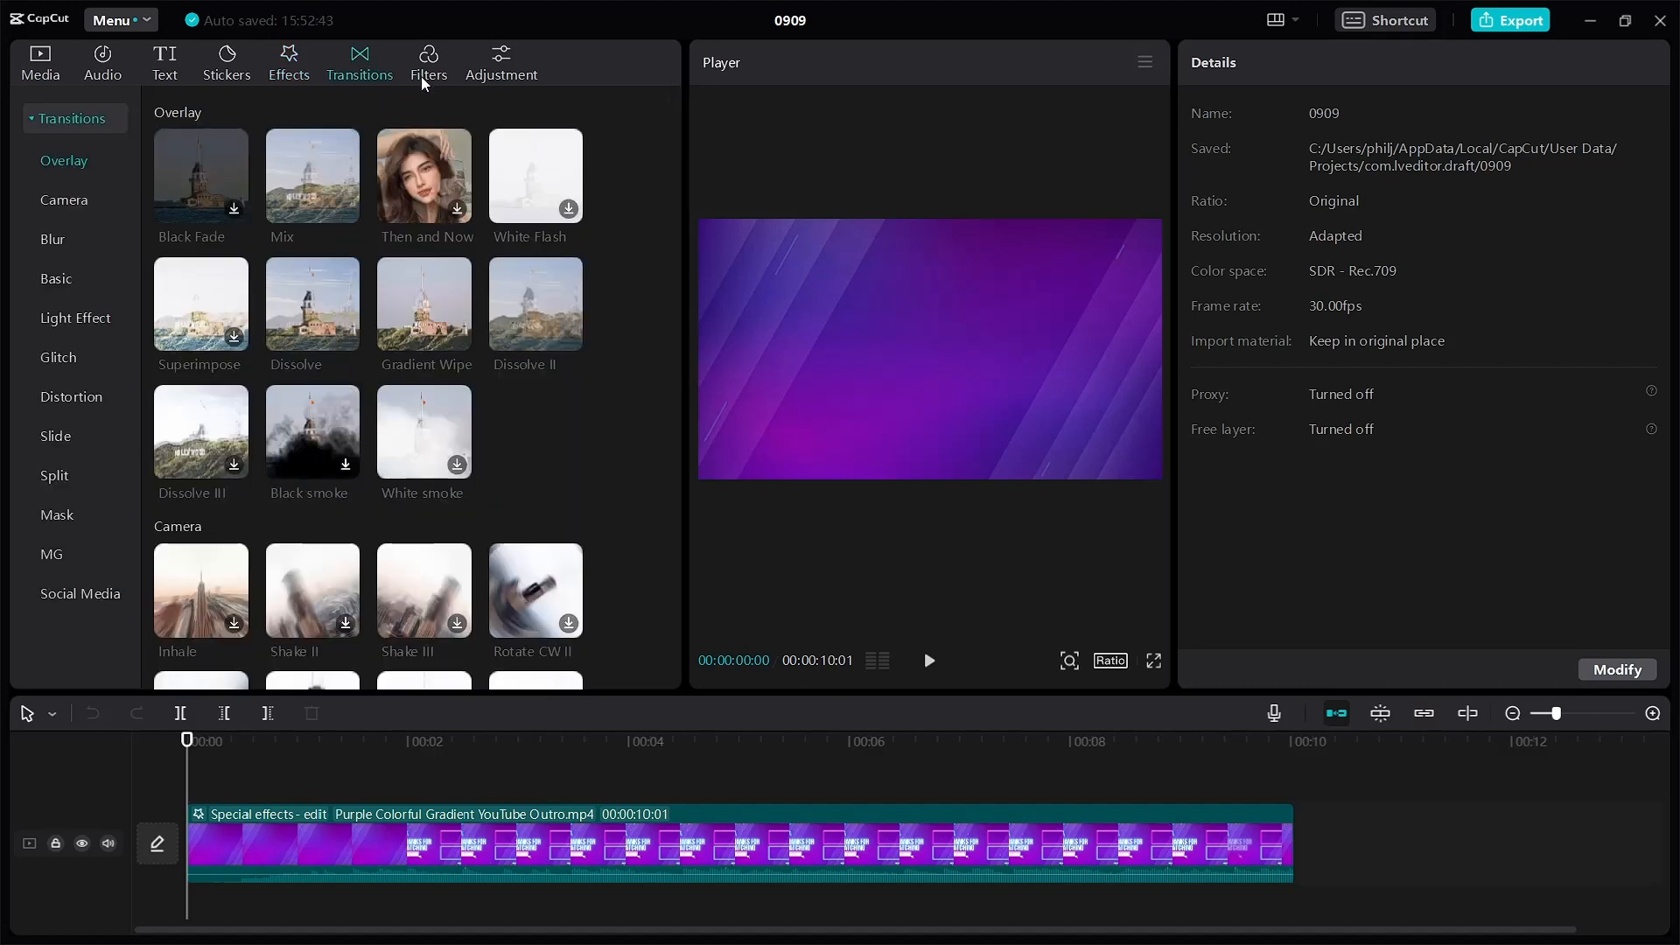
{"action": "left_click", "coordinate": [428, 62]}
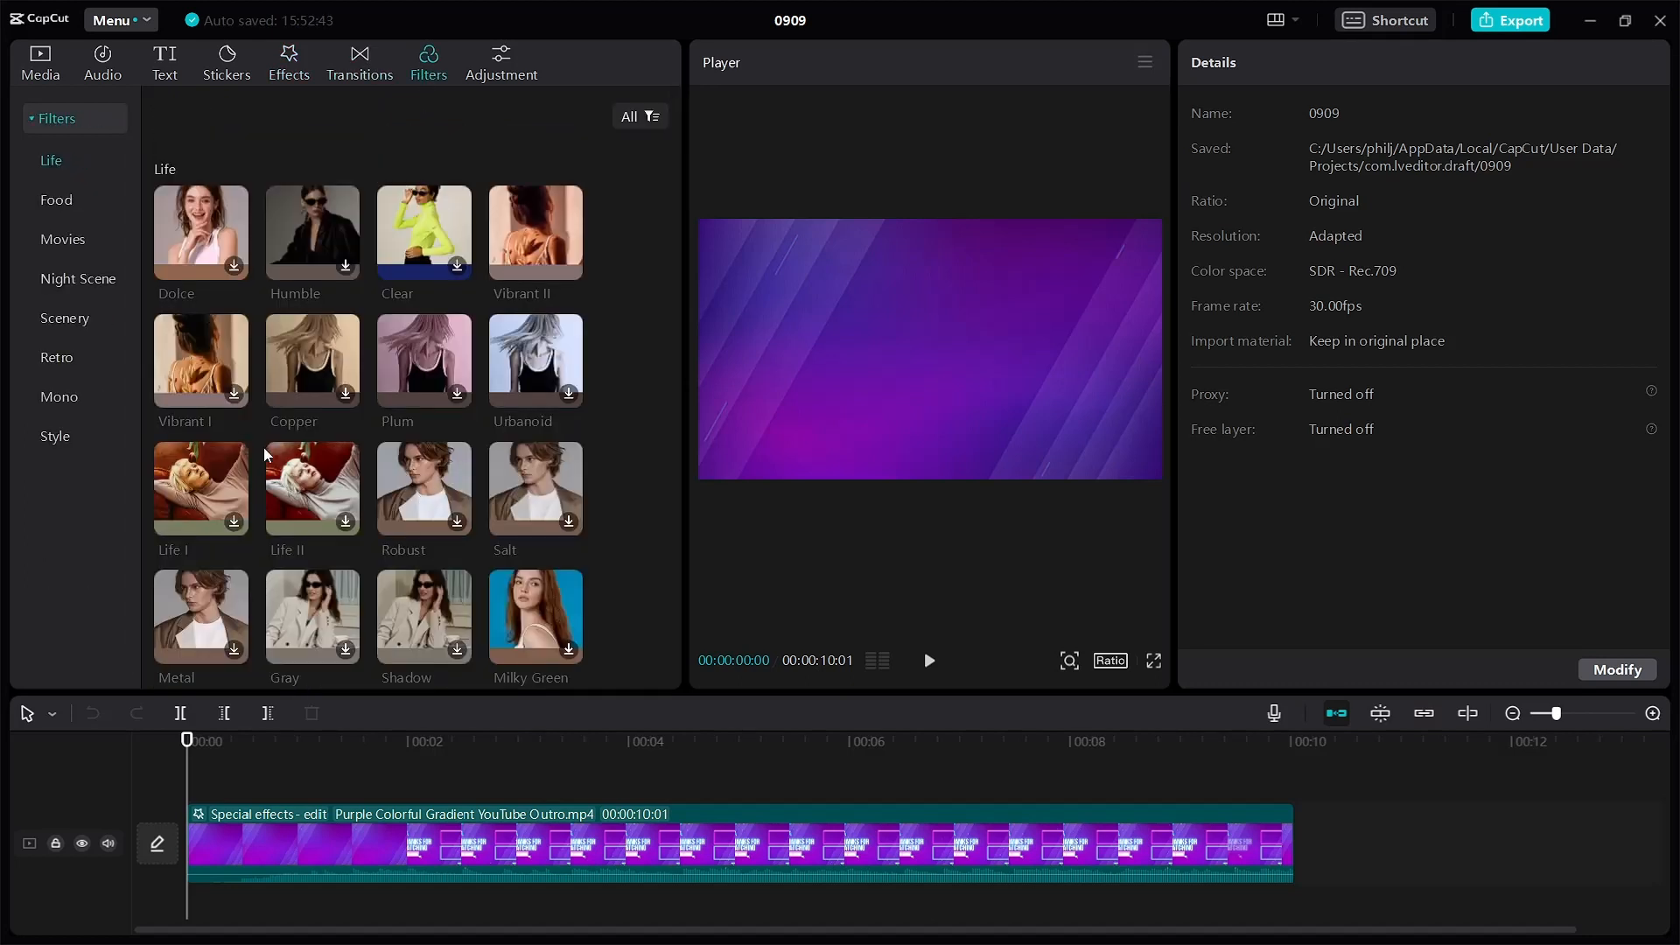